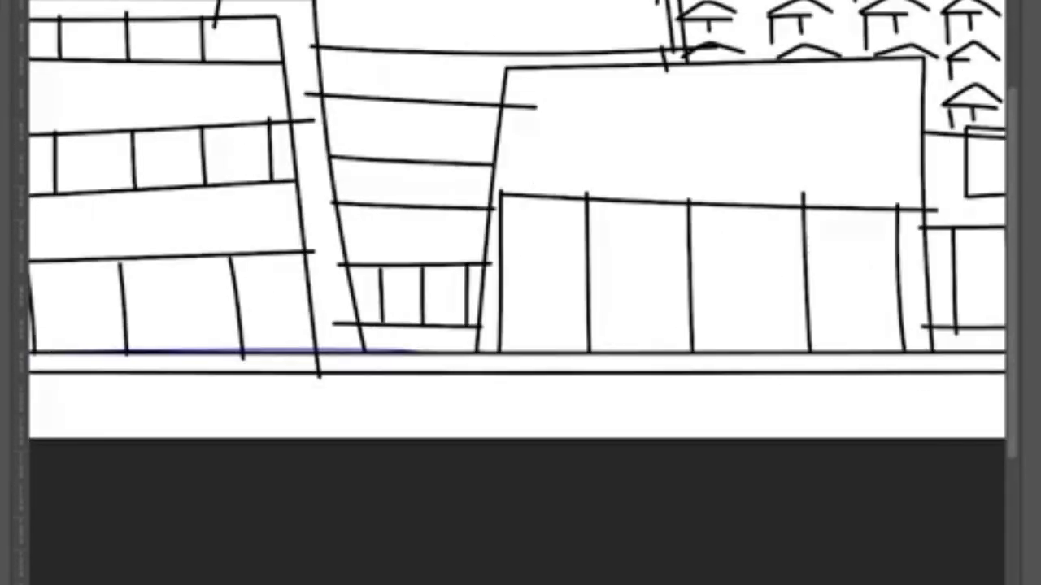
scroll(down, 3)
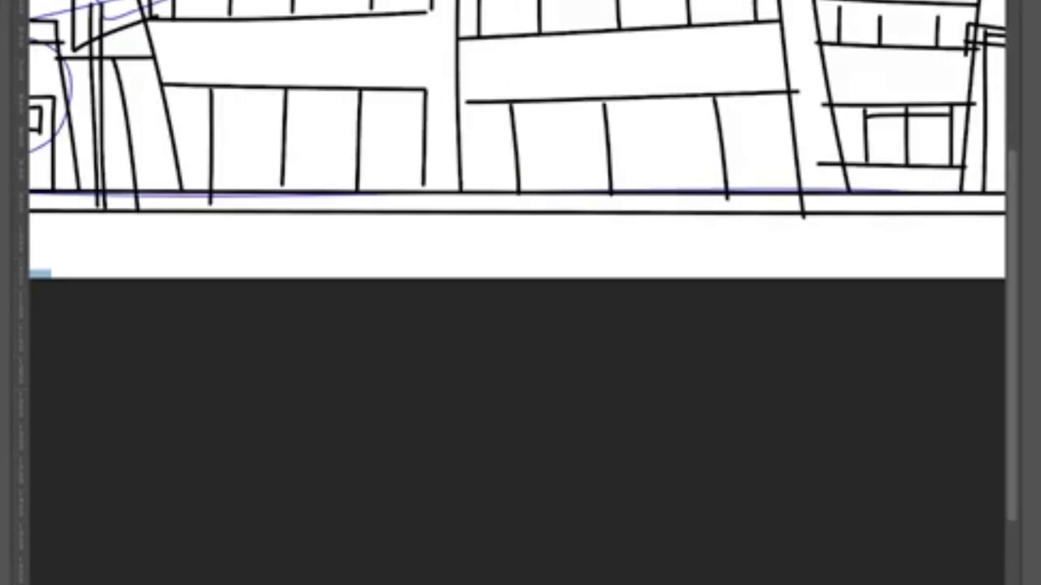